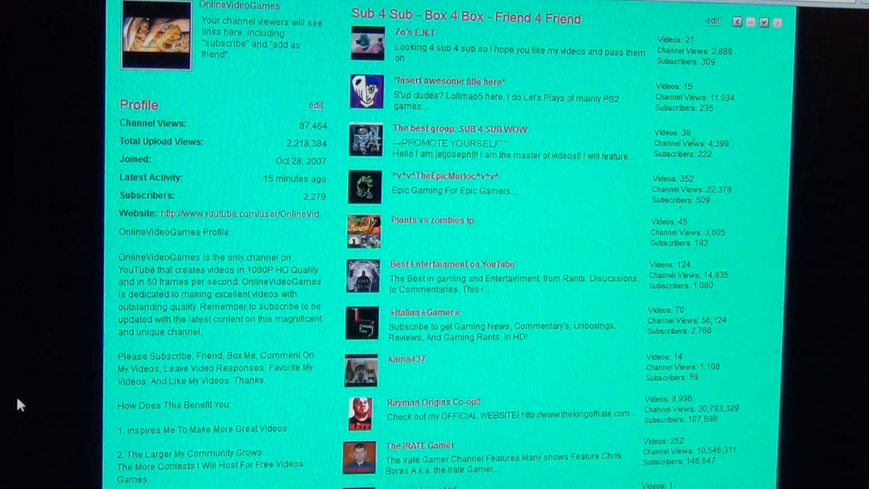
{"action": "mouse_move", "coordinate": [346, 411]}
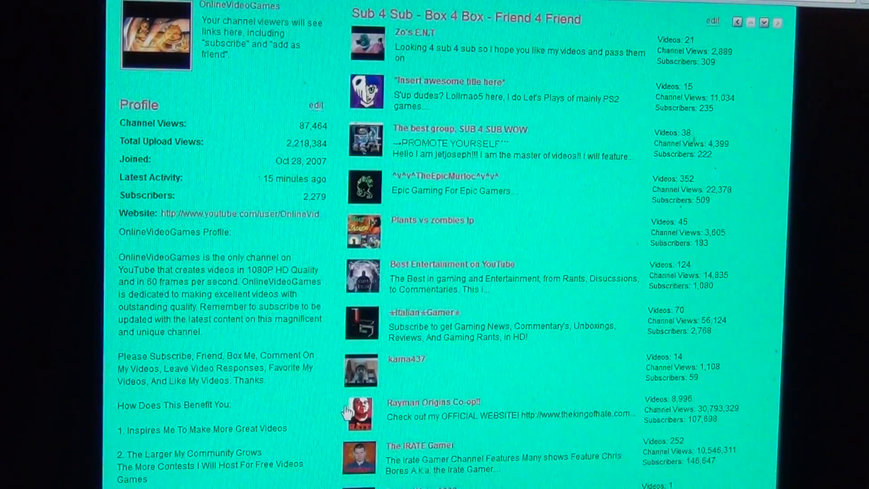
{"action": "mouse_move", "coordinate": [346, 380]}
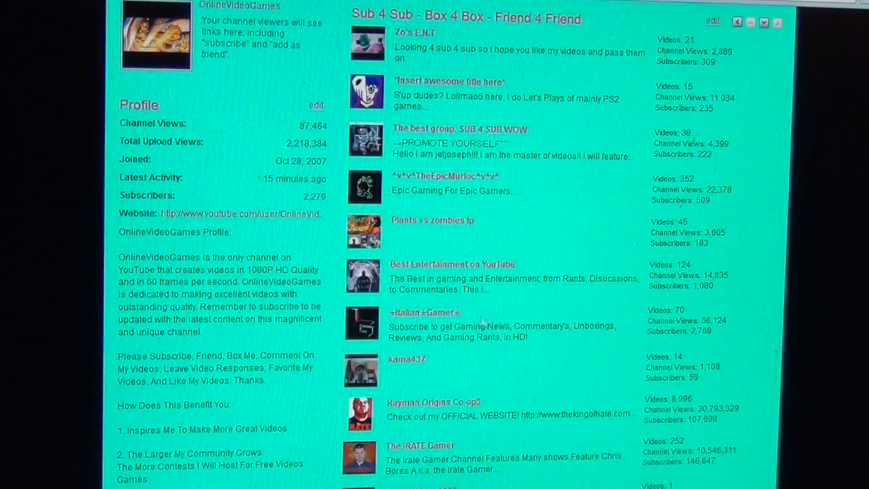
{"action": "mouse_move", "coordinate": [425, 312]}
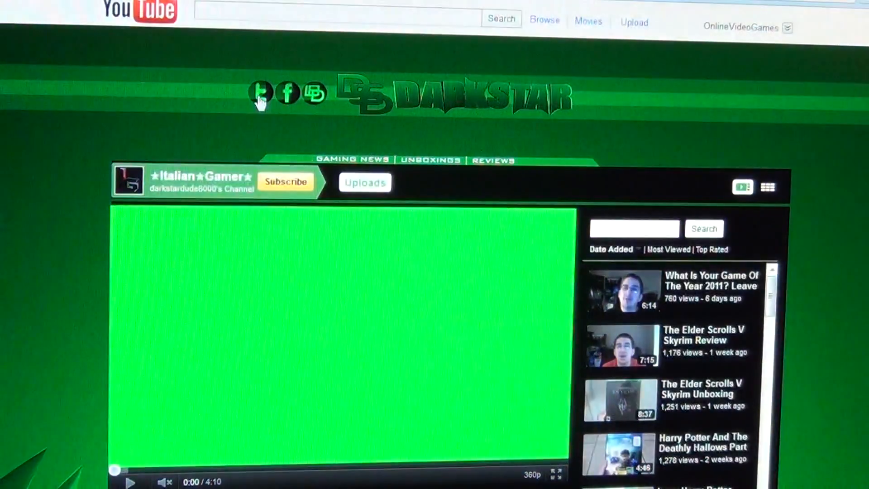
{"action": "mouse_move", "coordinate": [305, 111]}
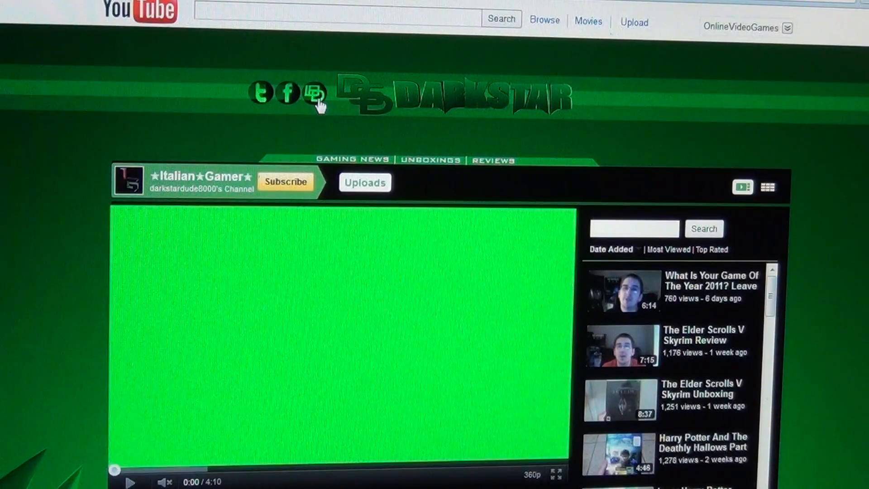
{"action": "mouse_move", "coordinate": [379, 116]}
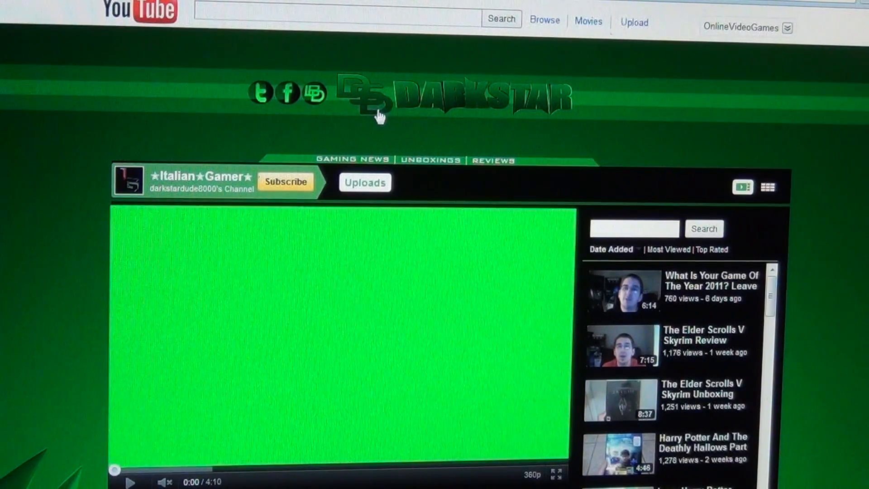
{"action": "mouse_move", "coordinate": [842, 133]}
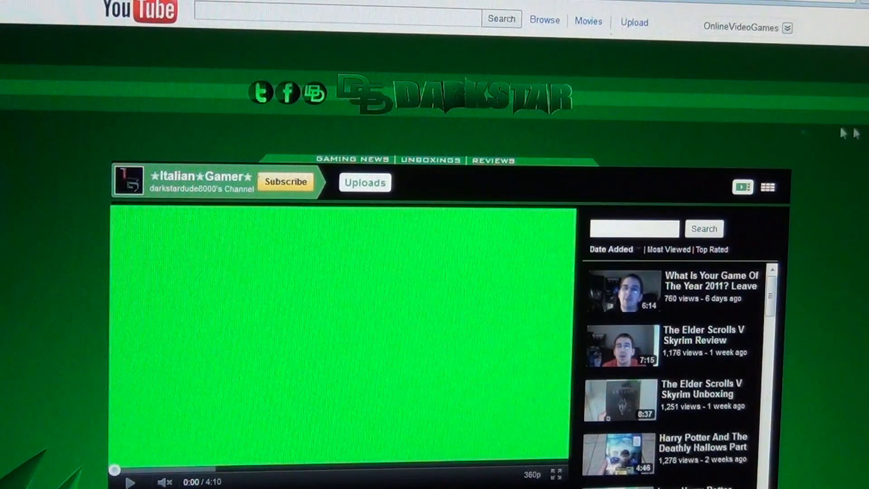
{"action": "mouse_move", "coordinate": [432, 163]}
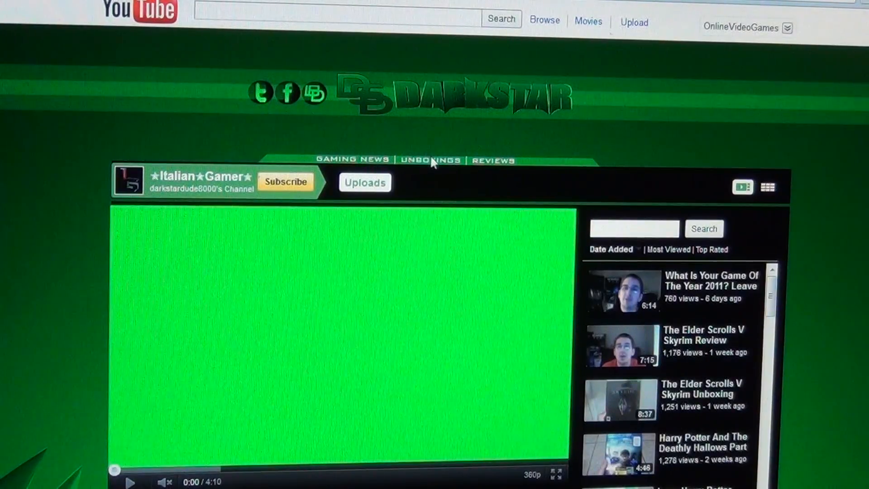
{"action": "mouse_move", "coordinate": [829, 156]}
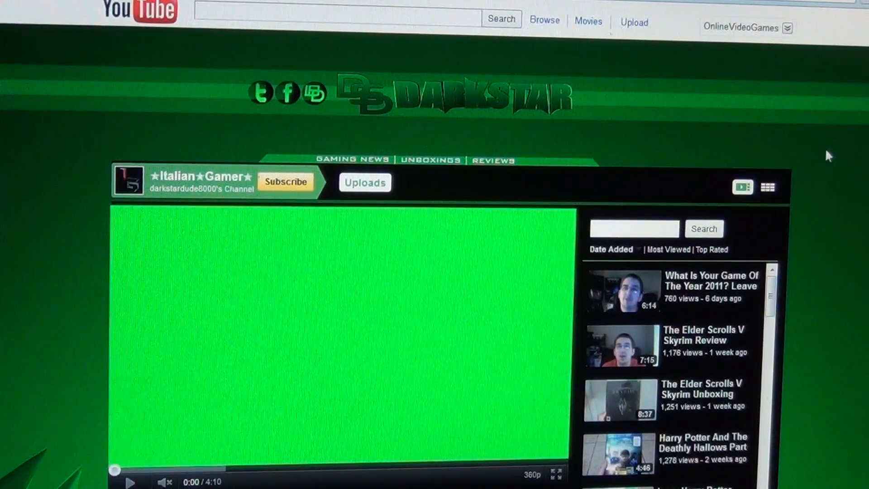
Scroll down the Italian Gamer channel page to the Profile box and Recent Activity feed.
{"action": "scroll", "scroll_direction": "down", "scroll_amount": 3}
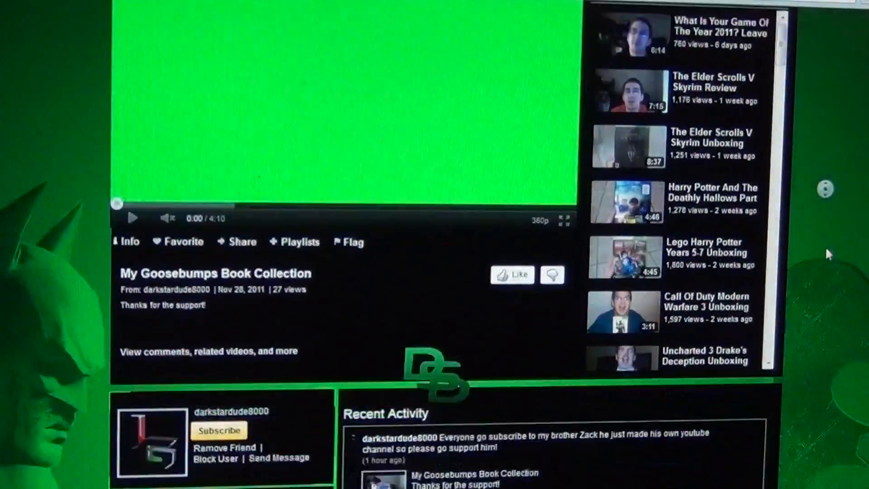
{"action": "scroll", "scroll_direction": "down", "scroll_amount": 3}
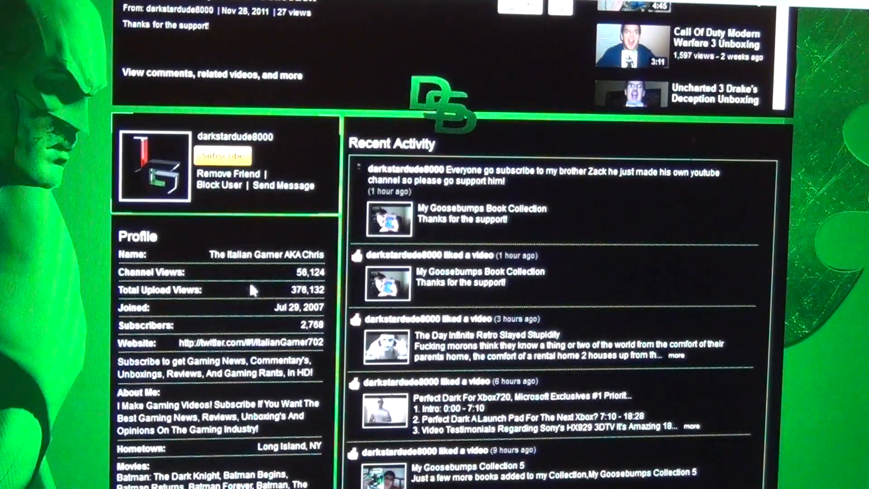
{"action": "double_click", "coordinate": [155, 271]}
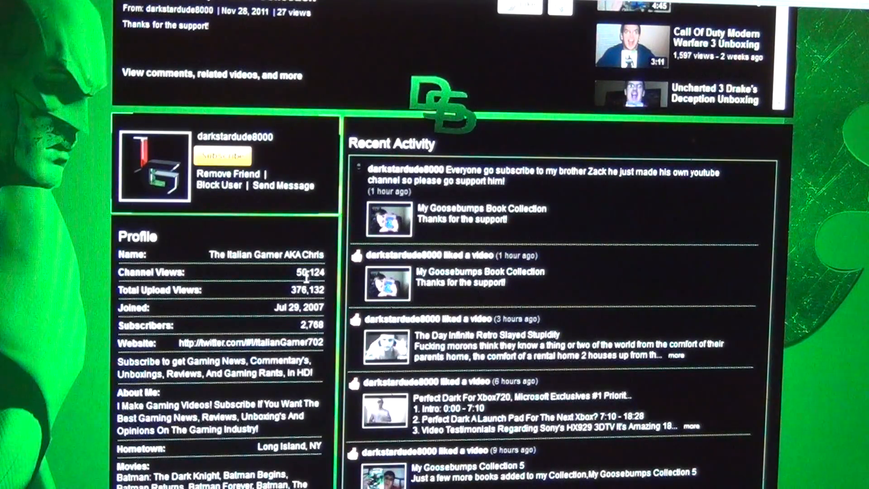
Browse Favorite Channels, Channel Comments and Subscribers, then return to the featured video player.
{"action": "scroll", "scroll_direction": "down", "scroll_amount": 3}
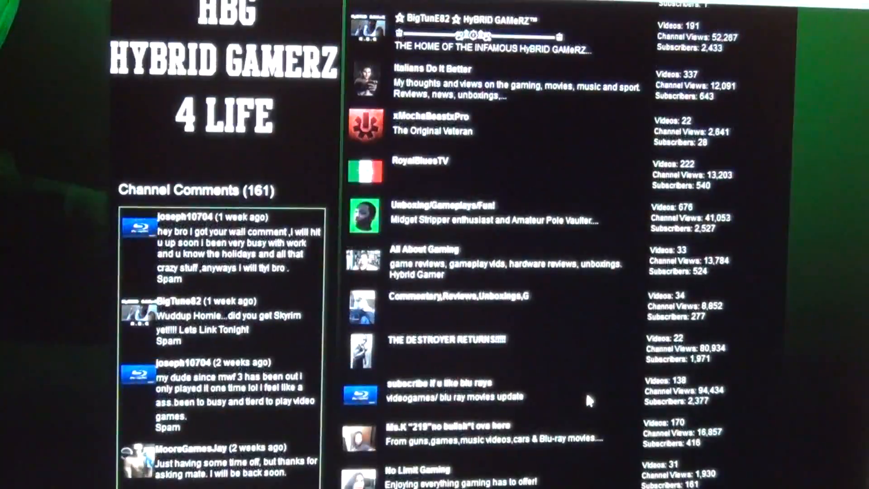
{"action": "scroll", "scroll_direction": "down", "scroll_amount": 3}
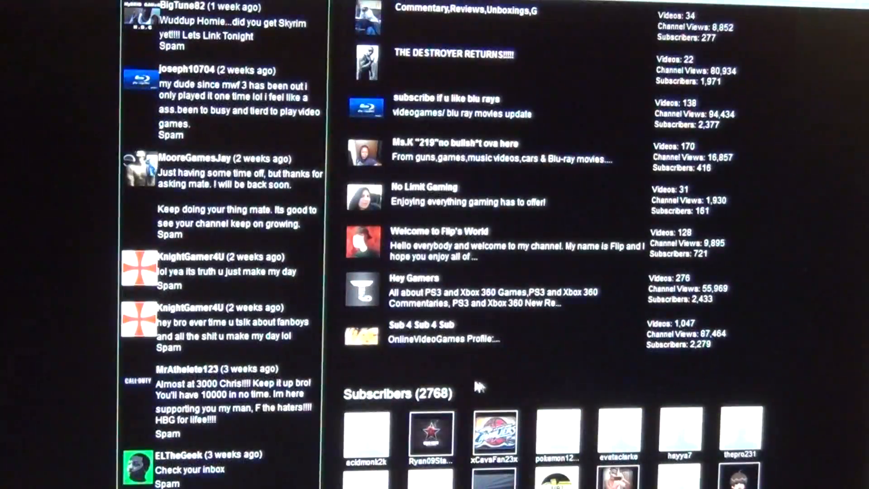
{"action": "scroll", "scroll_direction": "down", "scroll_amount": 3}
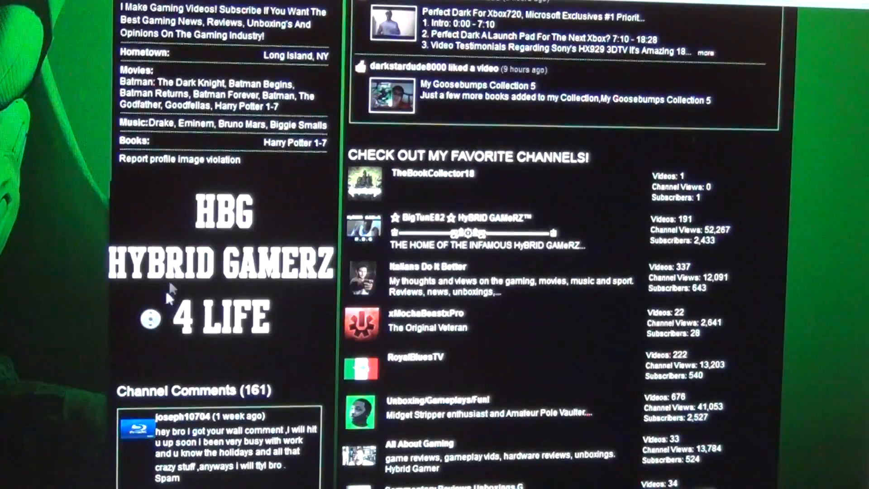
{"action": "left_click", "coordinate": [392, 95]}
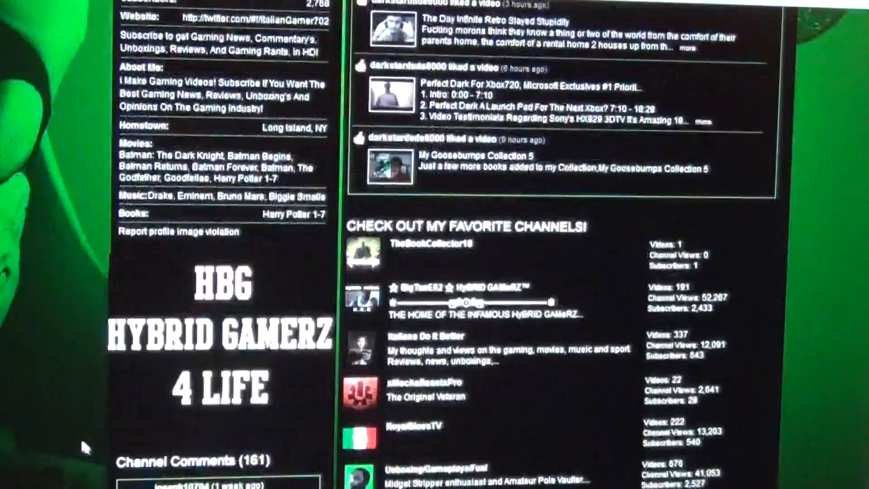
{"action": "scroll", "scroll_direction": "down", "scroll_amount": 3}
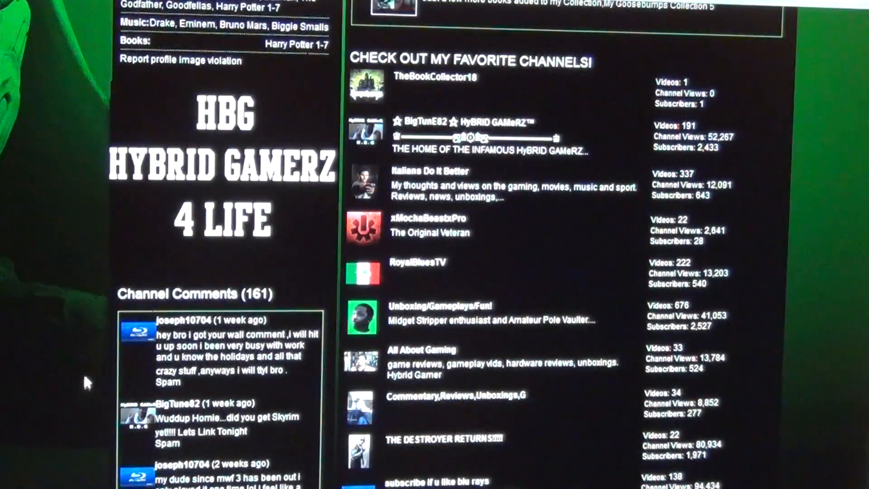
{"action": "scroll", "scroll_direction": "down", "scroll_amount": 3}
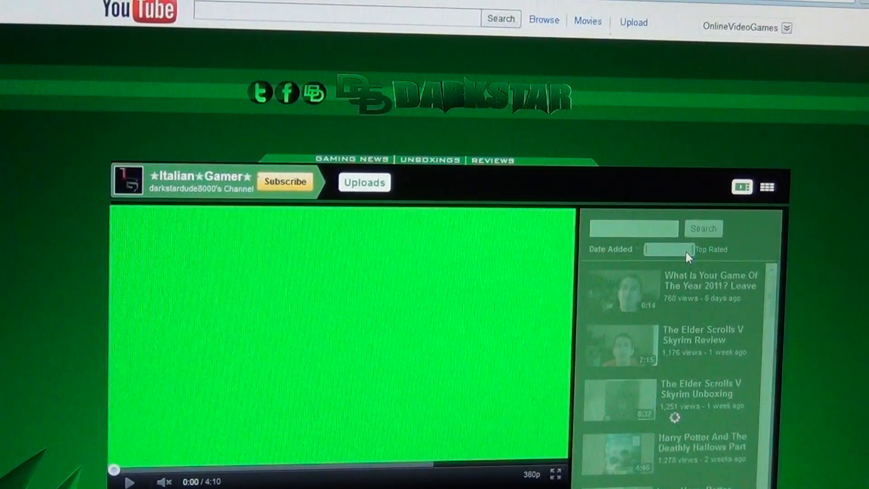
Sort the uploads sidebar by Most Viewed, putting the PS3 Wireless Stereo Headset Review first.
{"action": "left_click", "coordinate": [669, 250]}
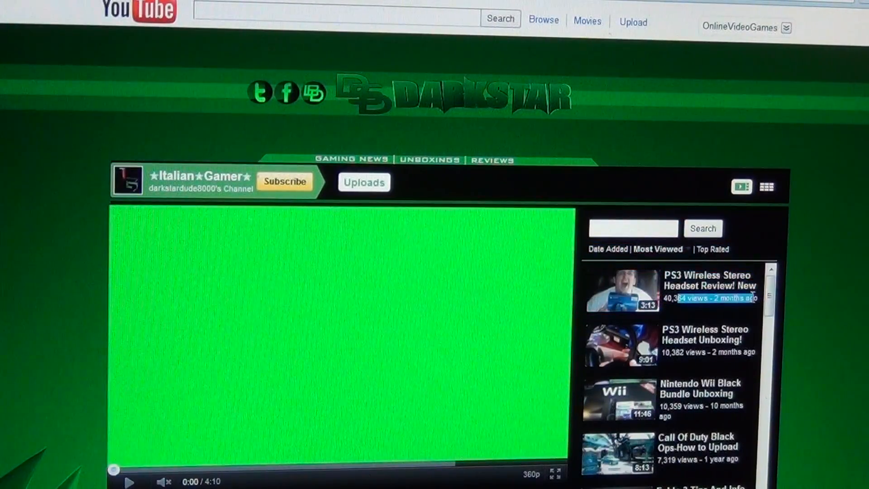
{"action": "scroll", "scroll_direction": "down", "scroll_amount": 3}
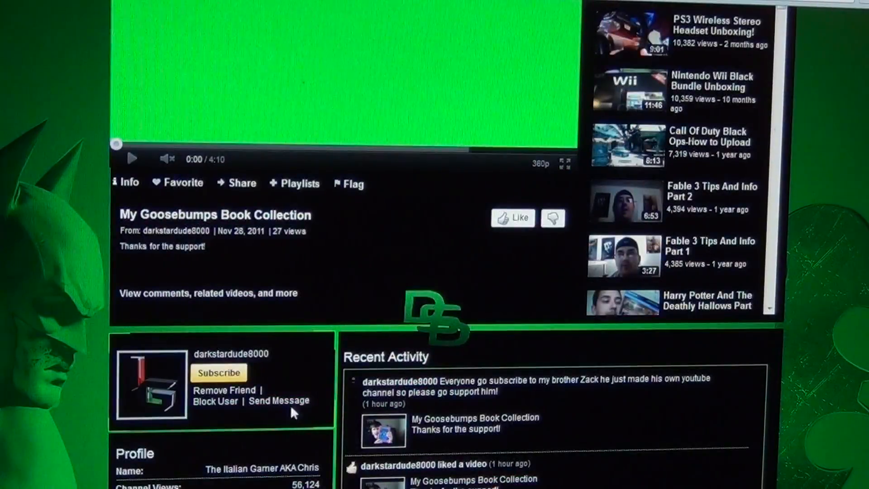
{"action": "scroll", "scroll_direction": "down", "scroll_amount": 3}
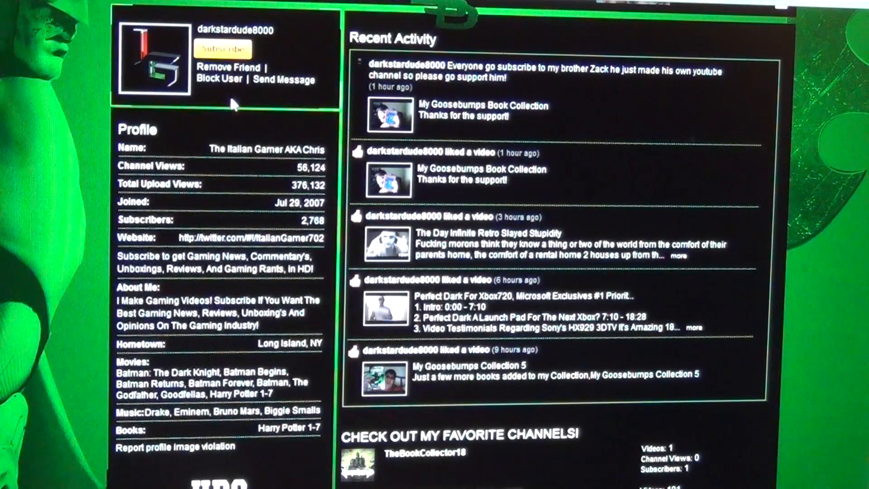
{"action": "mouse_move", "coordinate": [205, 154]}
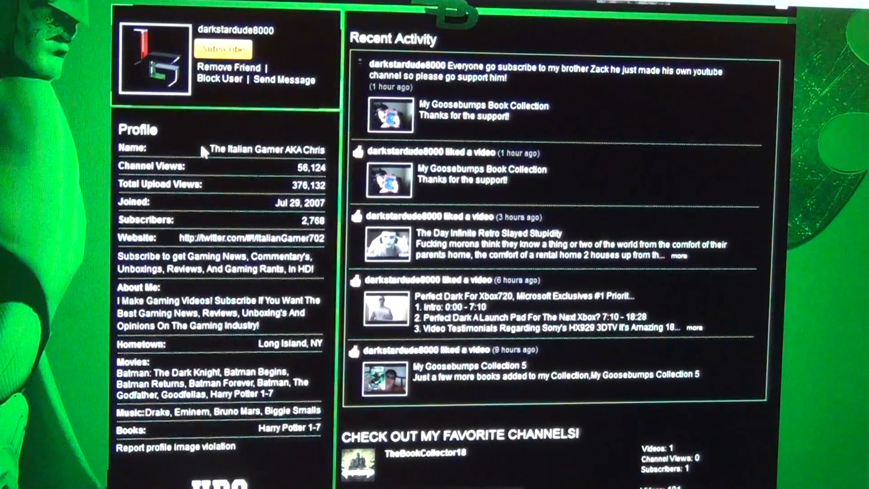
{"action": "mouse_move", "coordinate": [213, 126]}
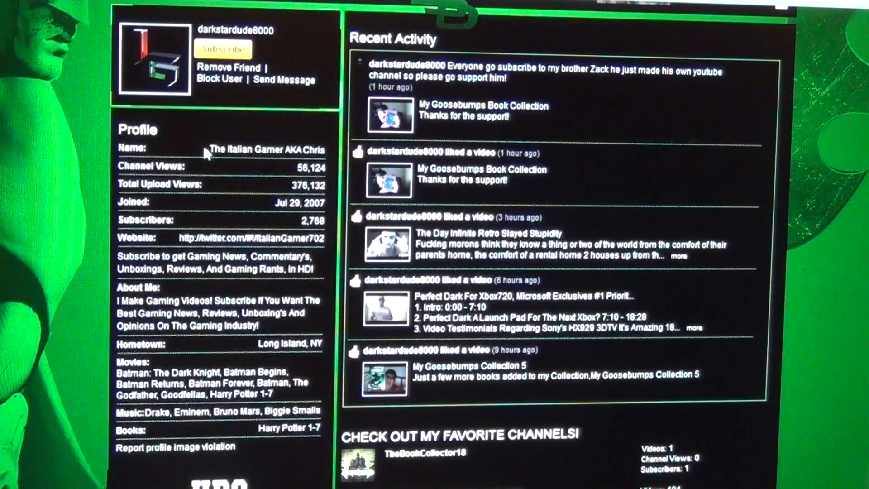
{"action": "mouse_move", "coordinate": [208, 358]}
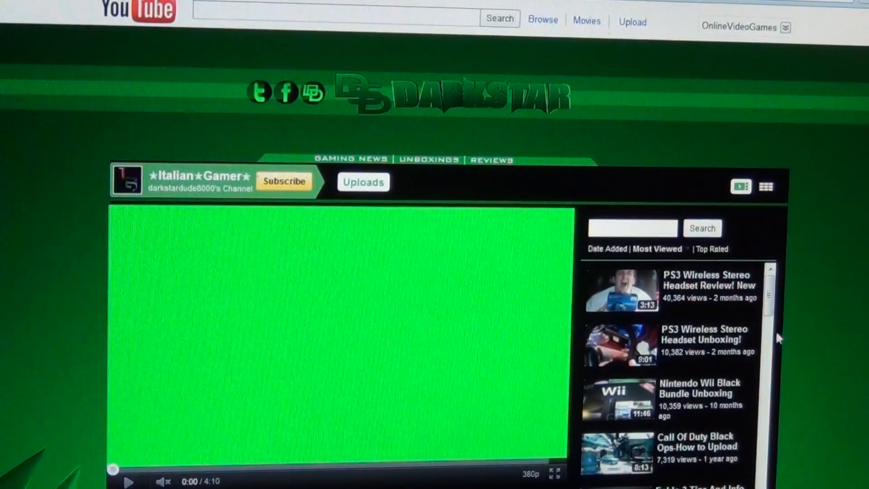
Scroll the most-viewed uploads list down to videos like Battlefield 3 Beta Commentary.
{"action": "scroll", "scroll_direction": "down", "scroll_amount": 3}
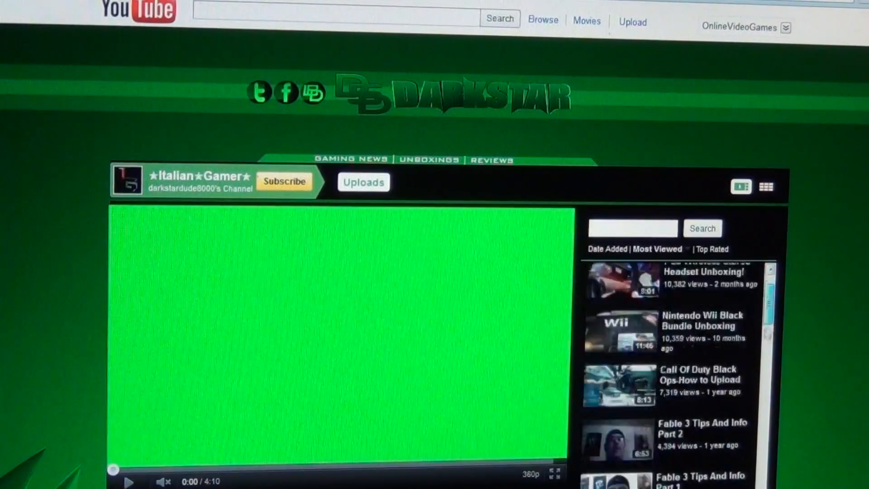
{"action": "scroll", "scroll_direction": "down", "scroll_amount": 3}
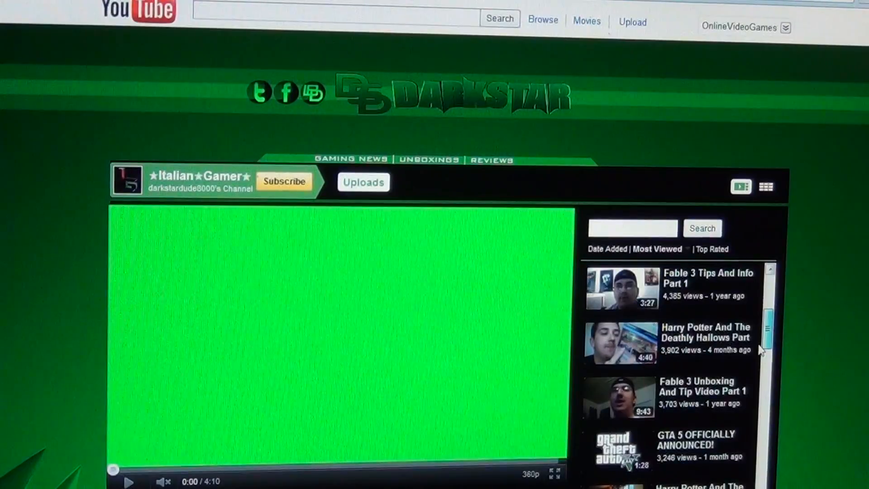
{"action": "scroll", "scroll_direction": "down", "scroll_amount": 3}
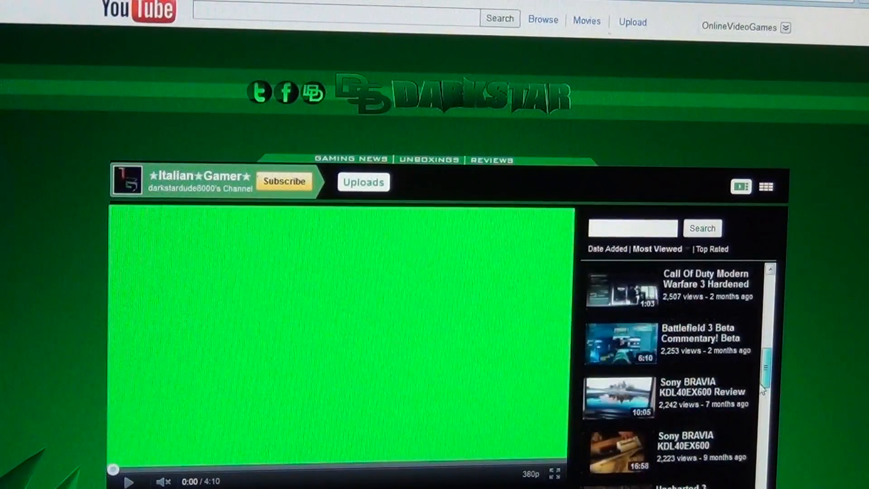